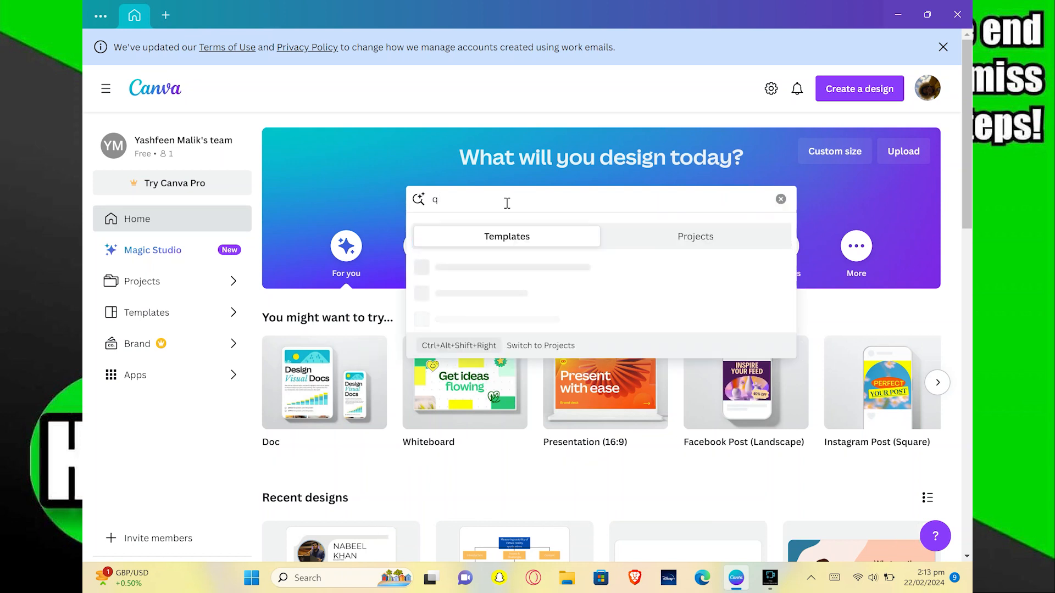
Enter 'quiz' in the home design search to show quiz suggestions and templates.
{"action": "type", "text": "uiz"}
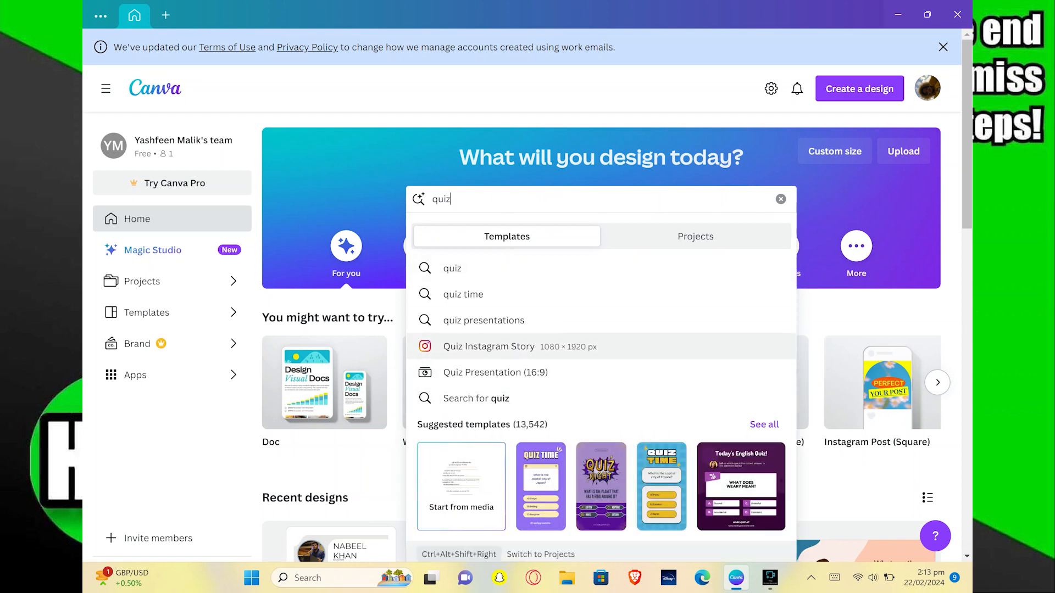
{"action": "mouse_move", "coordinate": [490, 311]}
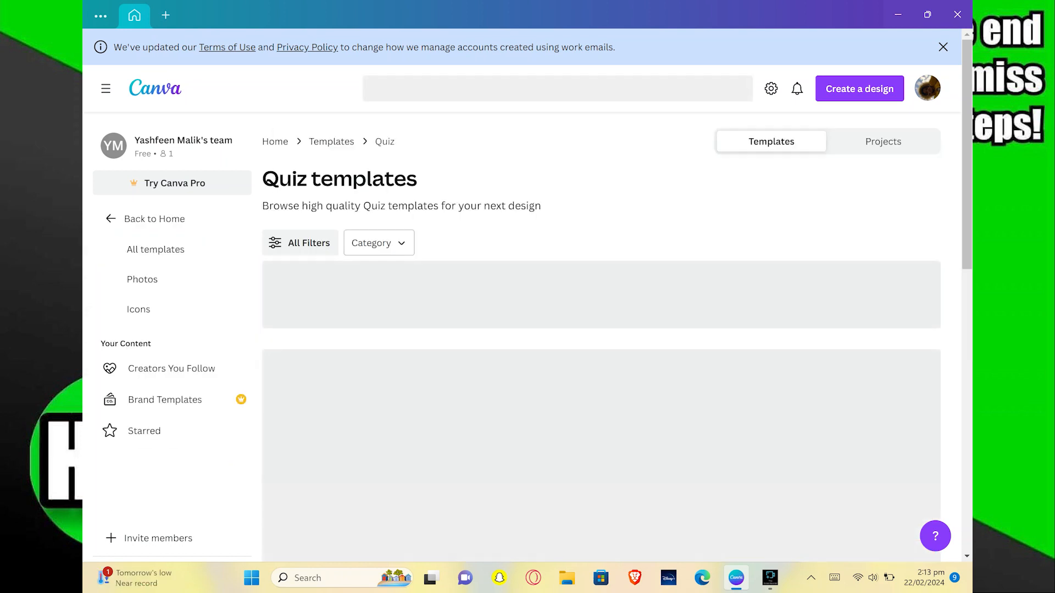
{"action": "mouse_move", "coordinate": [807, 207]}
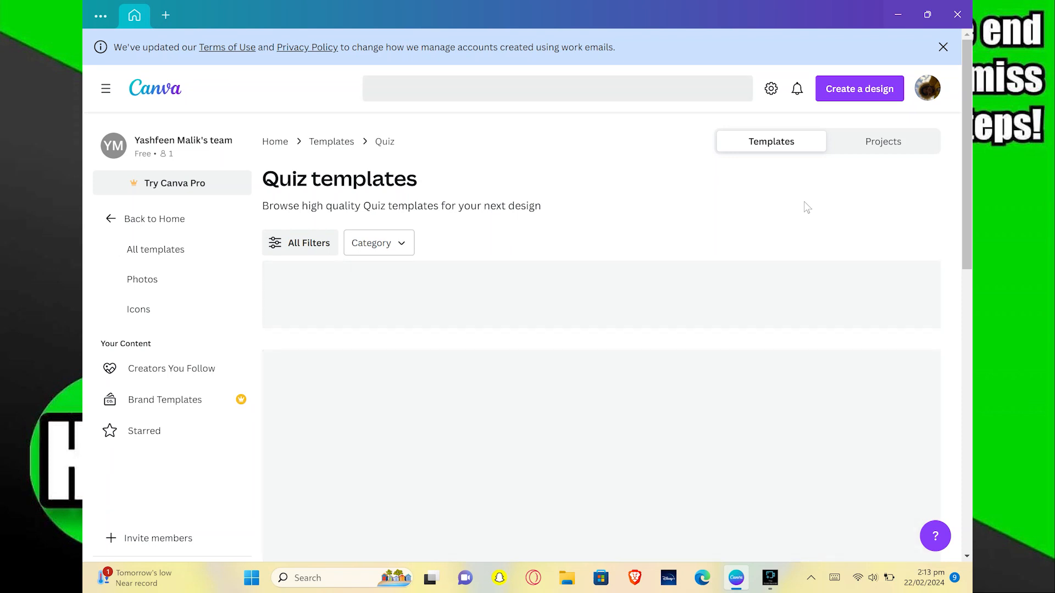
Find the Cyan Simple Quiz Time Facebook Post among 'quiz' results and start a design from it.
{"action": "type", "text": "quiz"}
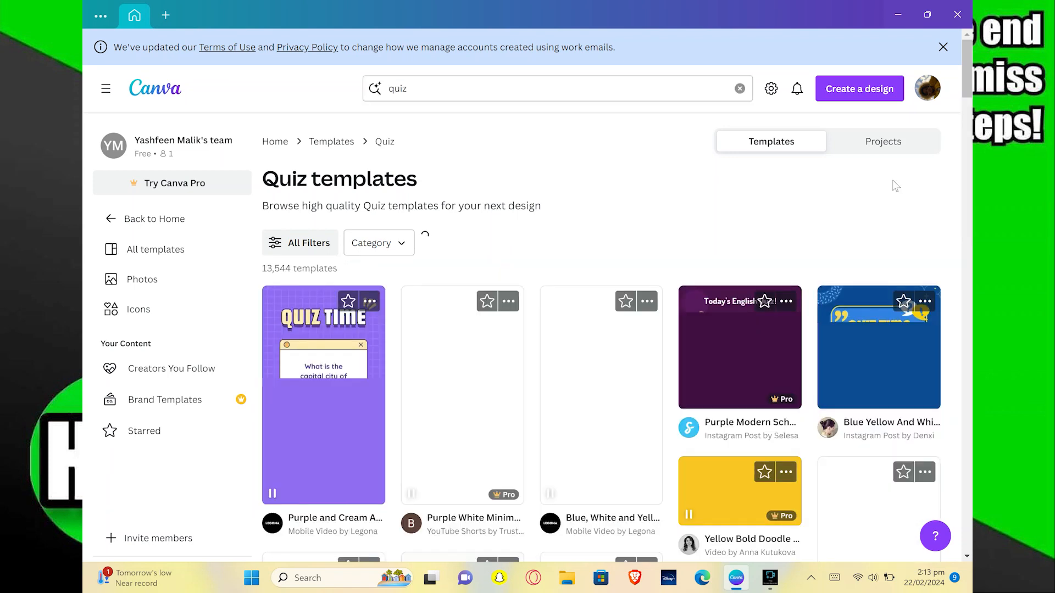
{"action": "scroll", "scroll_direction": "down", "scroll_amount": 3}
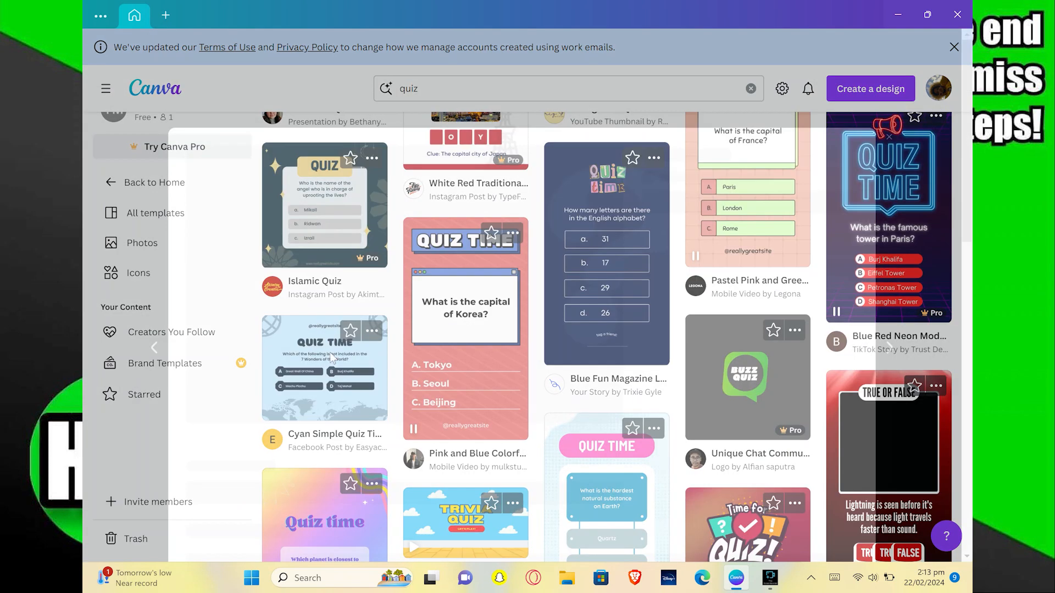
{"action": "left_click", "coordinate": [324, 364]}
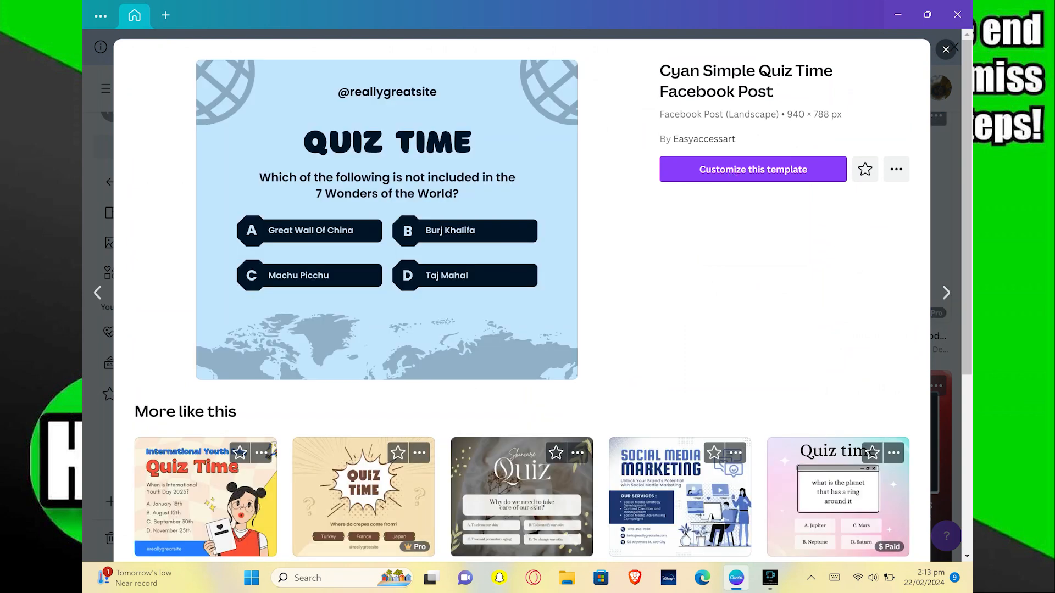
{"action": "left_click", "coordinate": [753, 169]}
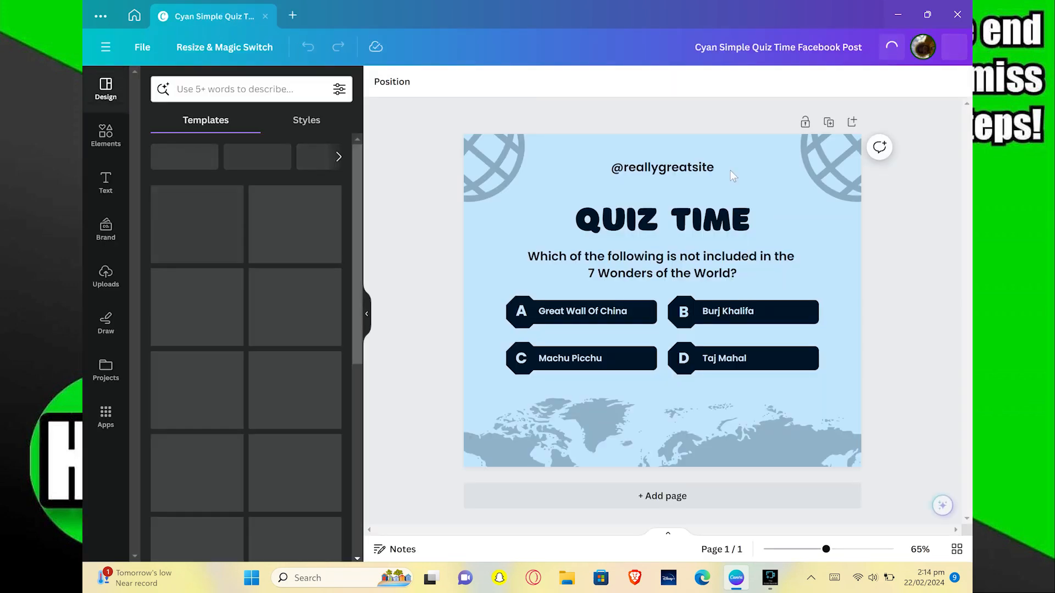
Rewrite the quiz question as 'What is our brand anniversary?'.
{"action": "type", "text": "What is our brand anniversary?"}
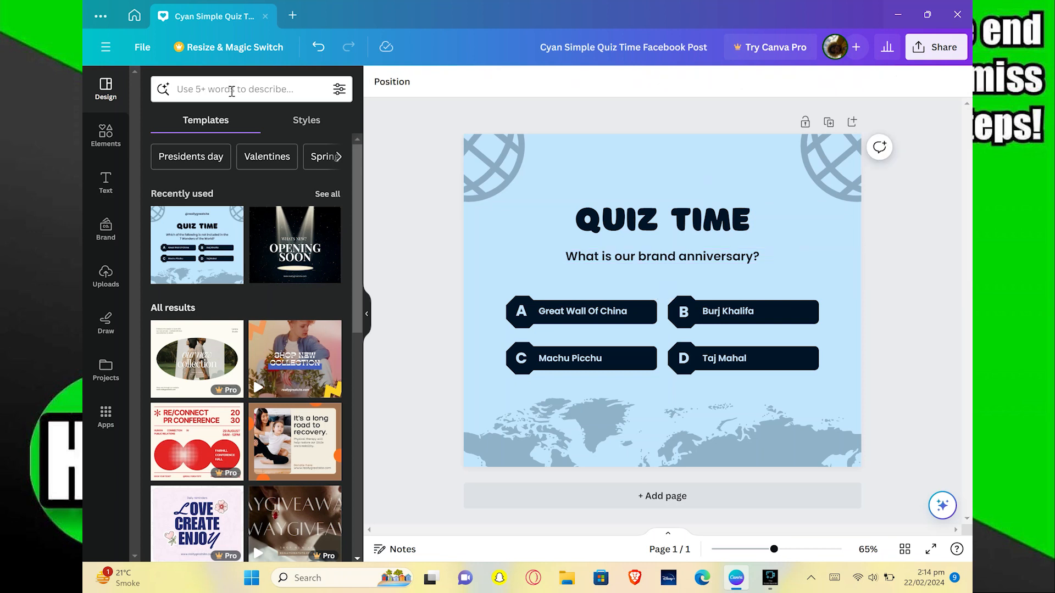
Switch to the White Aesthetic Photo Skincare Quiz template from a 'quiz' search, then show sharing options.
{"action": "type", "text": "quiz"}
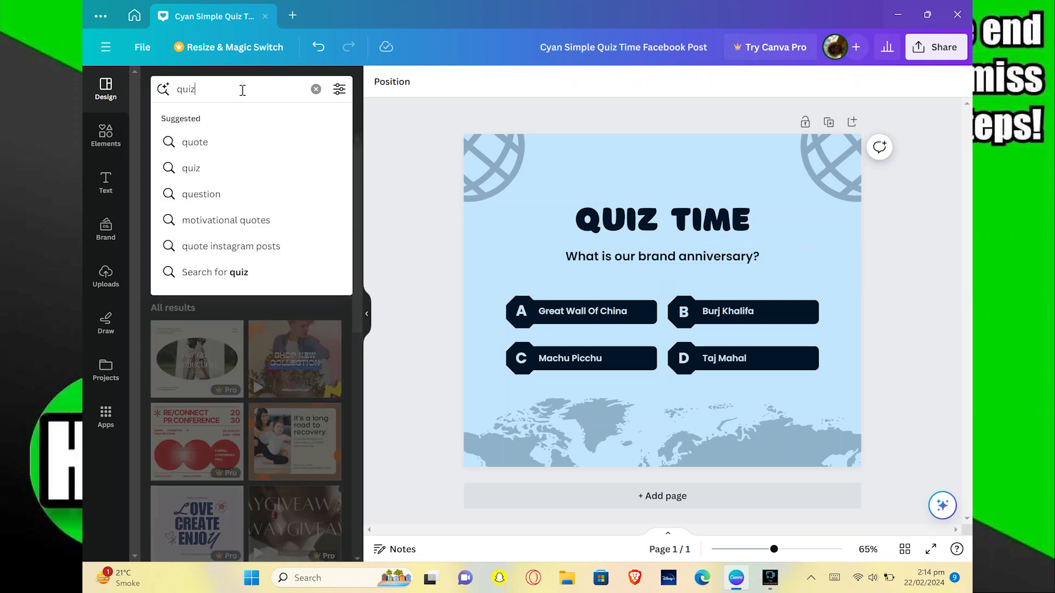
{"action": "key", "text": "Enter"}
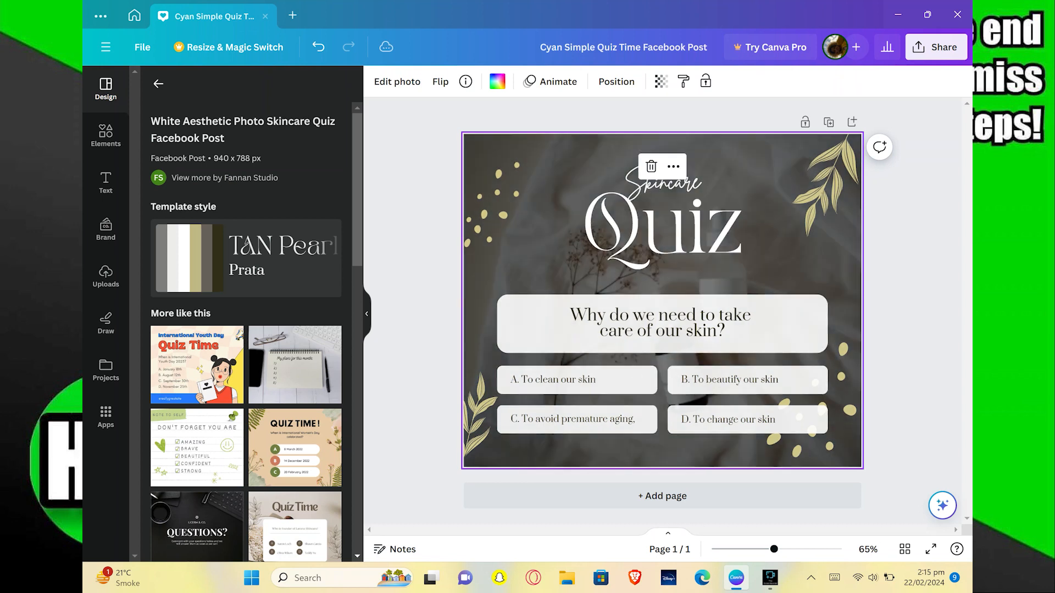
{"action": "scroll", "scroll_direction": "down", "scroll_amount": 3}
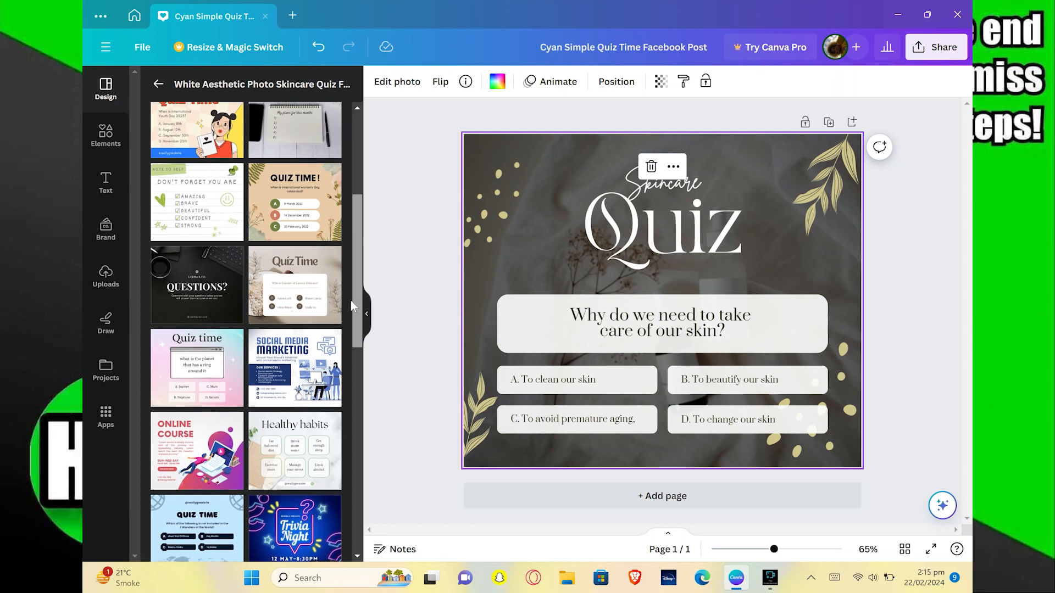
{"action": "left_click", "coordinate": [935, 47]}
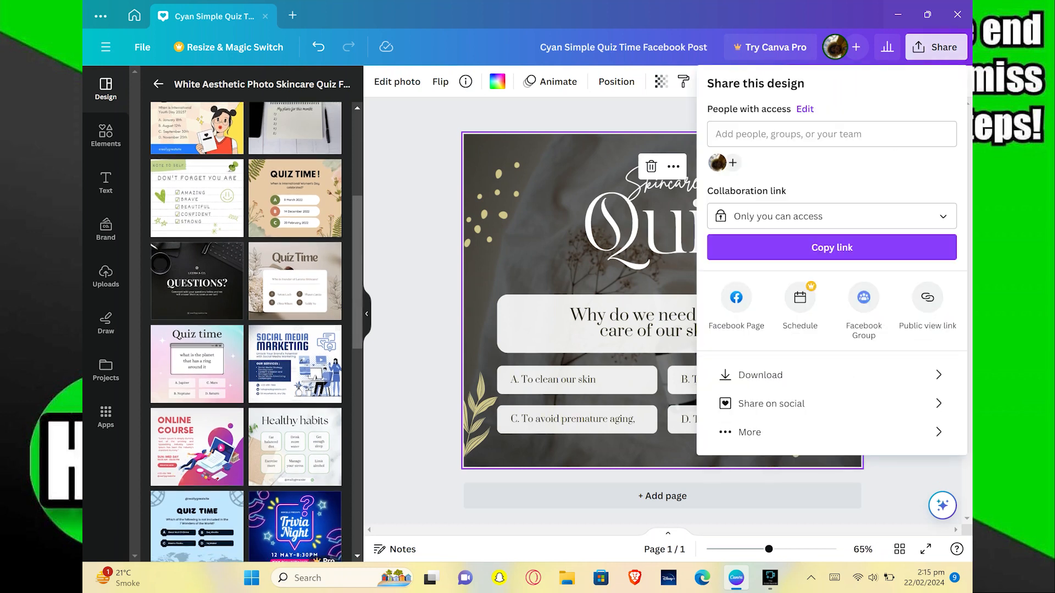
{"action": "mouse_move", "coordinate": [785, 379]}
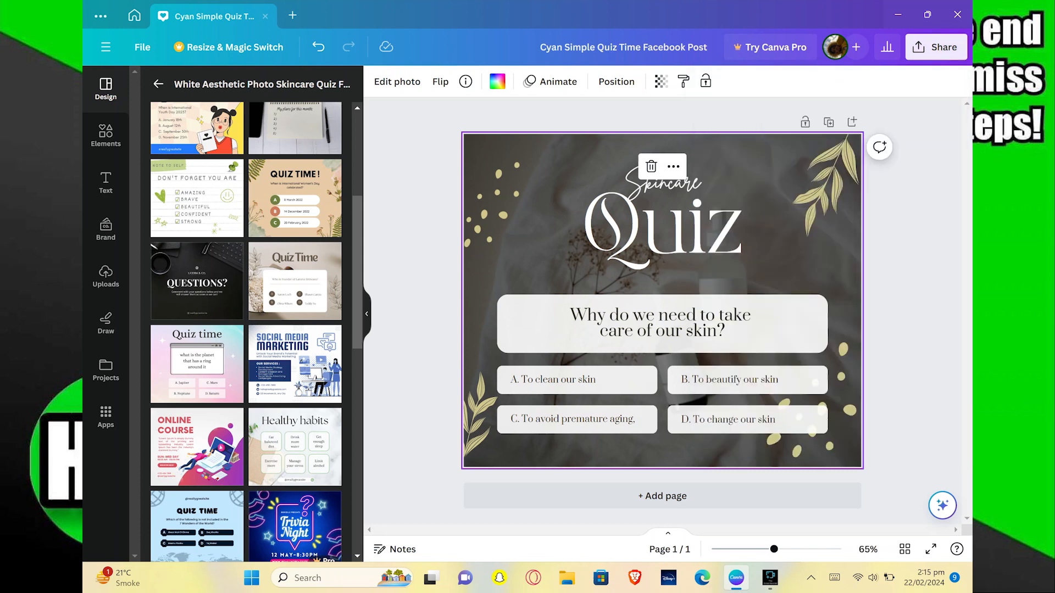
{"action": "left_click", "coordinate": [936, 47]}
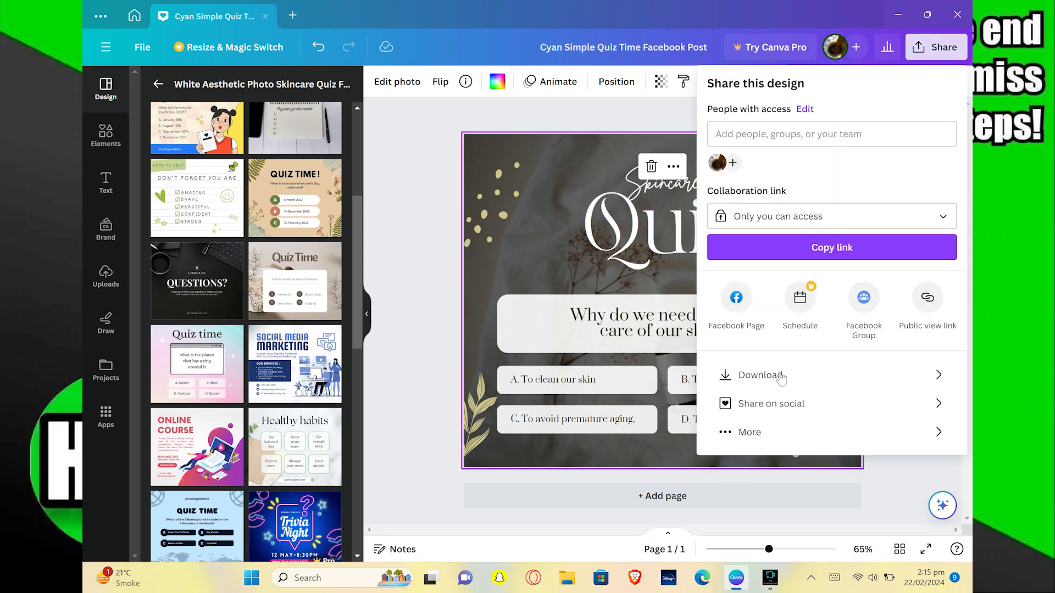
{"action": "mouse_move", "coordinate": [781, 379]}
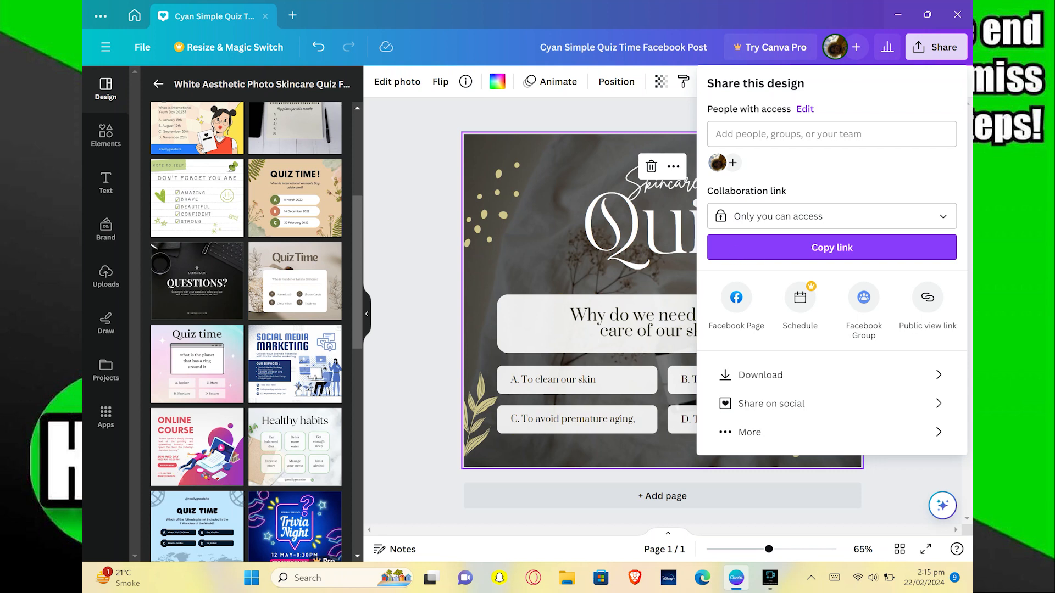